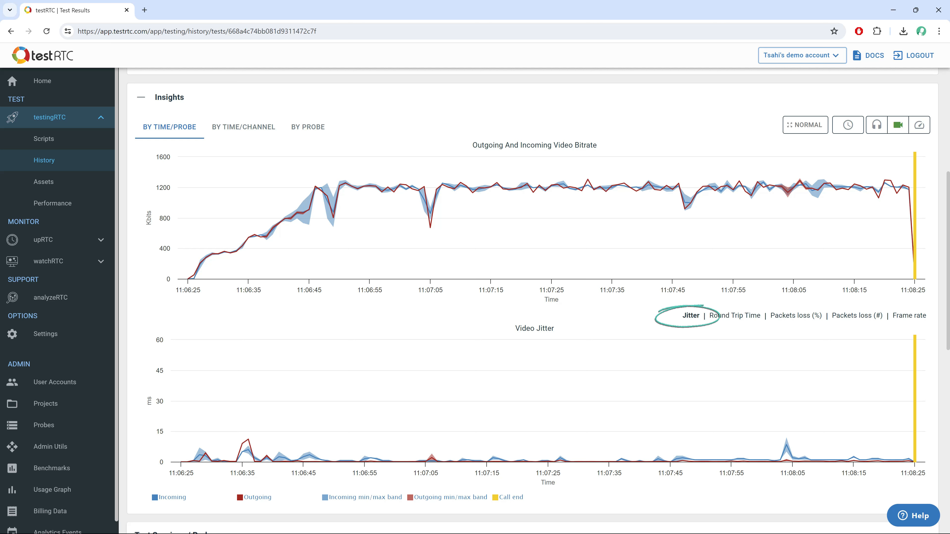
Switch the lower chart to packet loss %, then frame rate, ending on video round trip time.
click(796, 315)
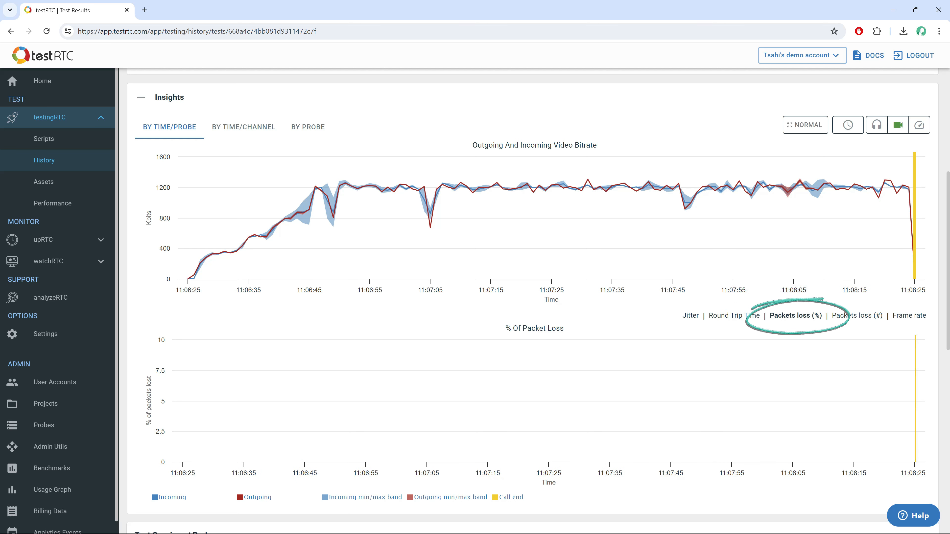
click(909, 316)
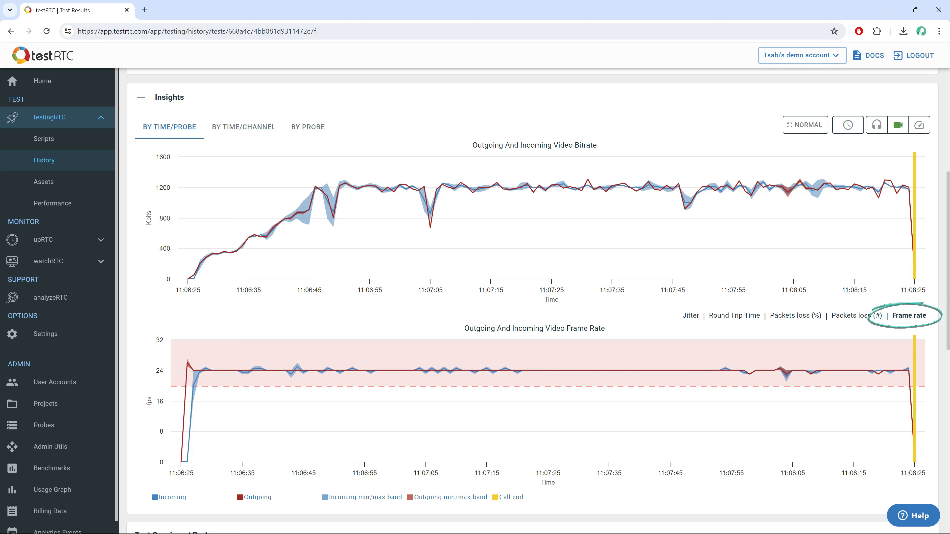
click(734, 315)
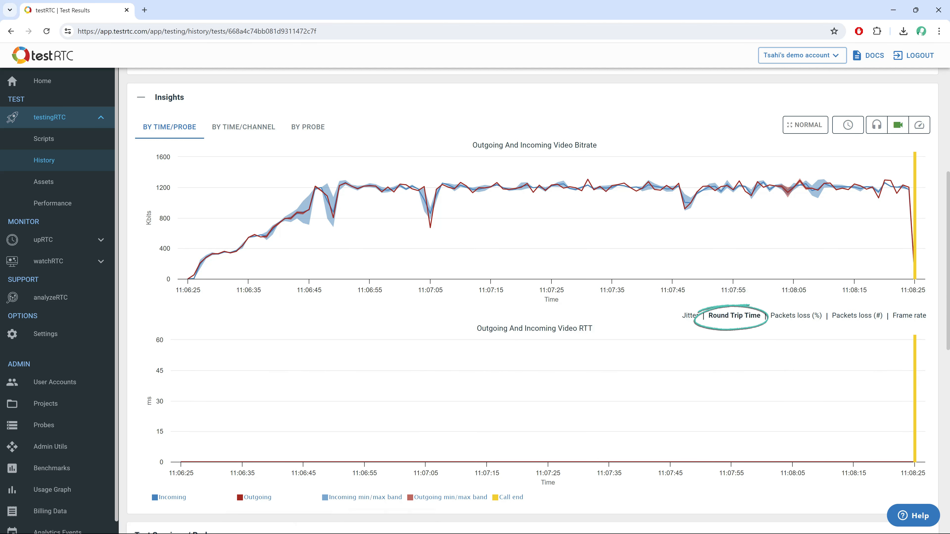